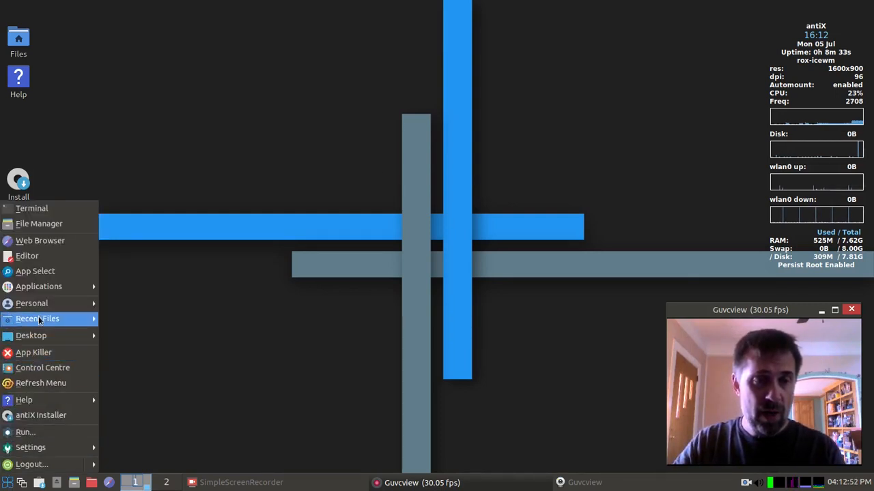
Show the Applications > System submenu in the IceWM start menu
{"action": "left_click", "coordinate": [39, 286]}
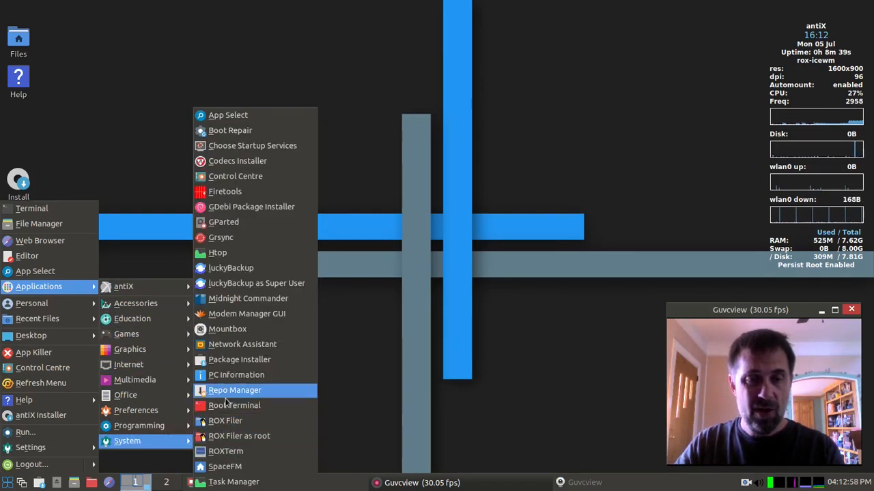
{"action": "mouse_move", "coordinate": [240, 360]}
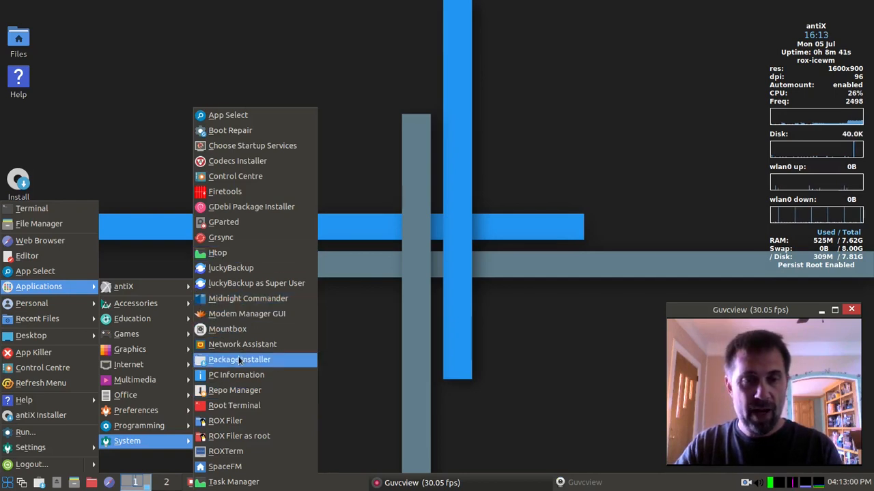
Search Package Installer for 'pulse', tick Pulseaudio and install it
{"action": "left_click", "coordinate": [240, 360]}
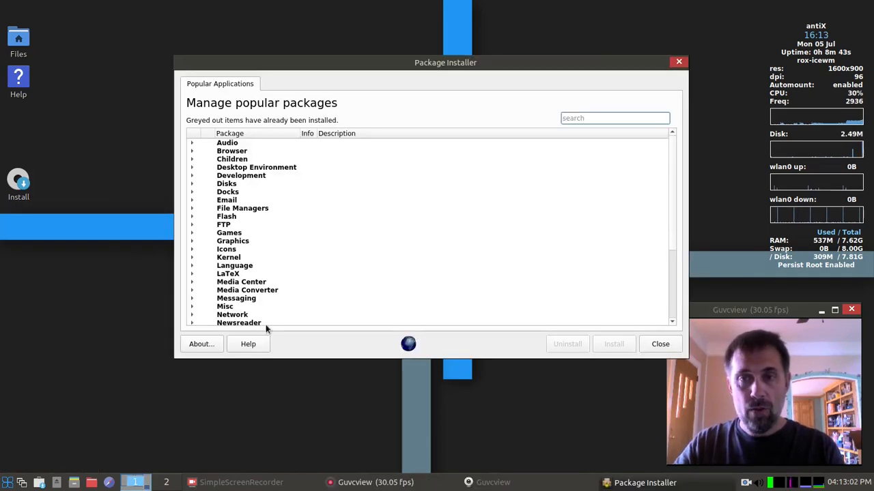
{"action": "left_click", "coordinate": [613, 118]}
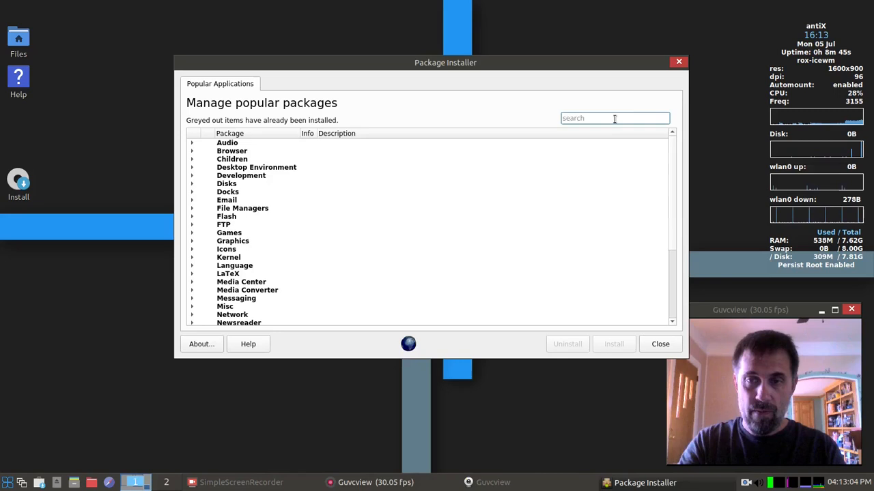
{"action": "type", "text": "pulse"}
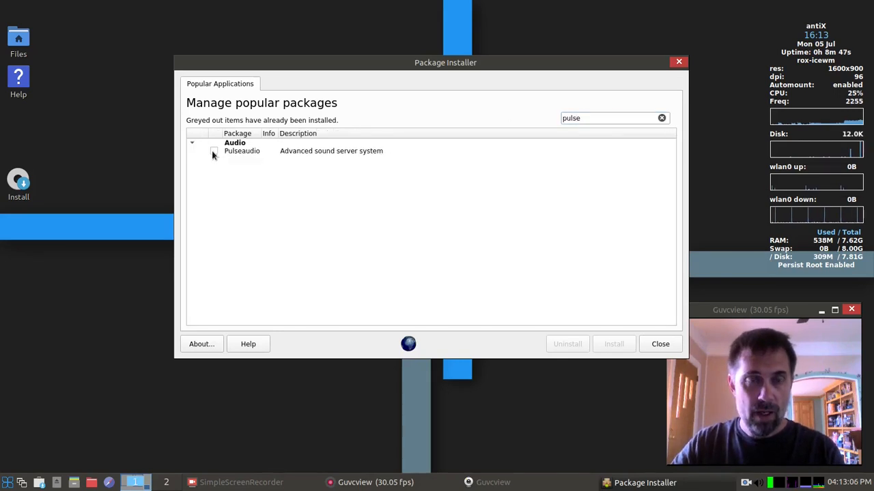
{"action": "left_click", "coordinate": [214, 151]}
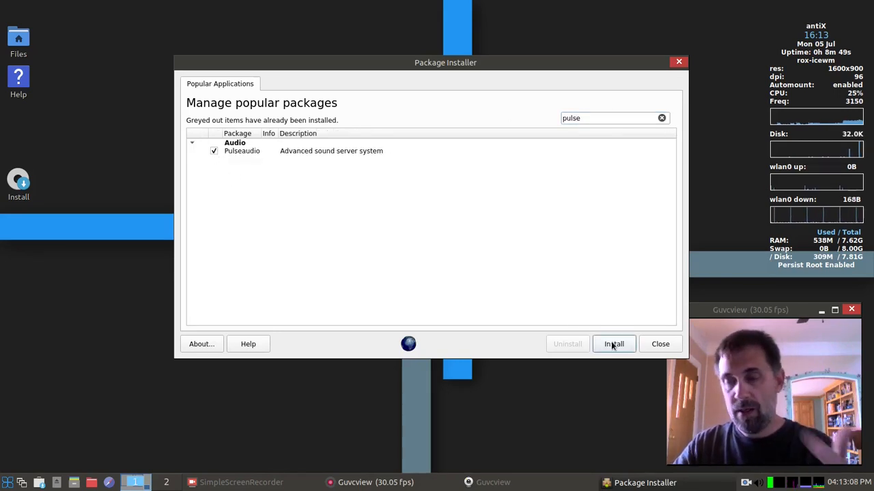
{"action": "left_click", "coordinate": [613, 344]}
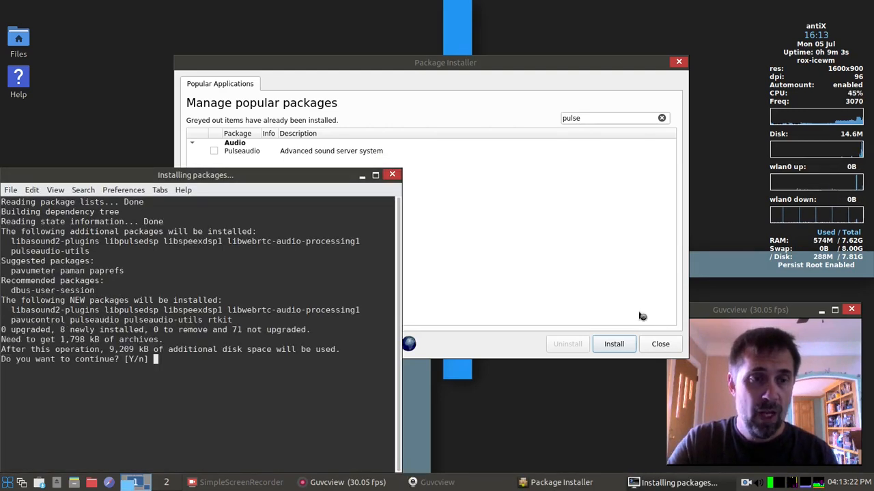
Answer 'y' to confirm downloading the 8 new Pulseaudio packages
{"action": "type", "text": "y"}
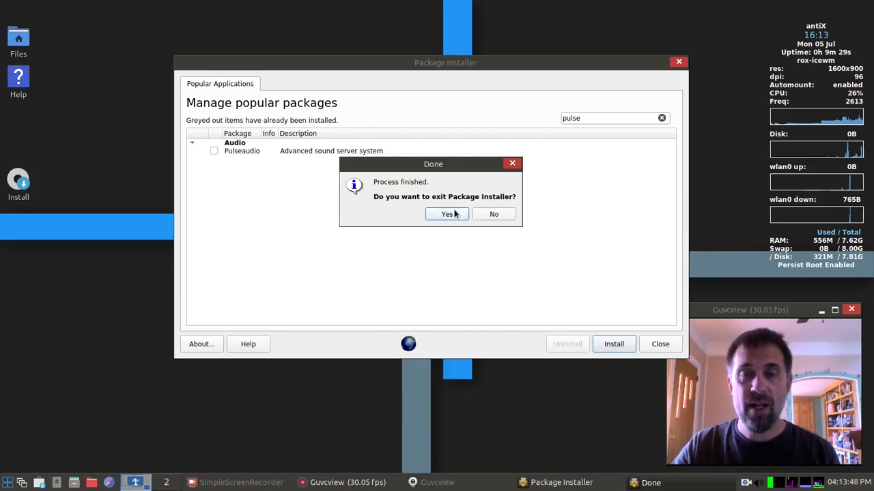
Confirm Yes in the Done dialog to close Package Installer
{"action": "left_click", "coordinate": [447, 214]}
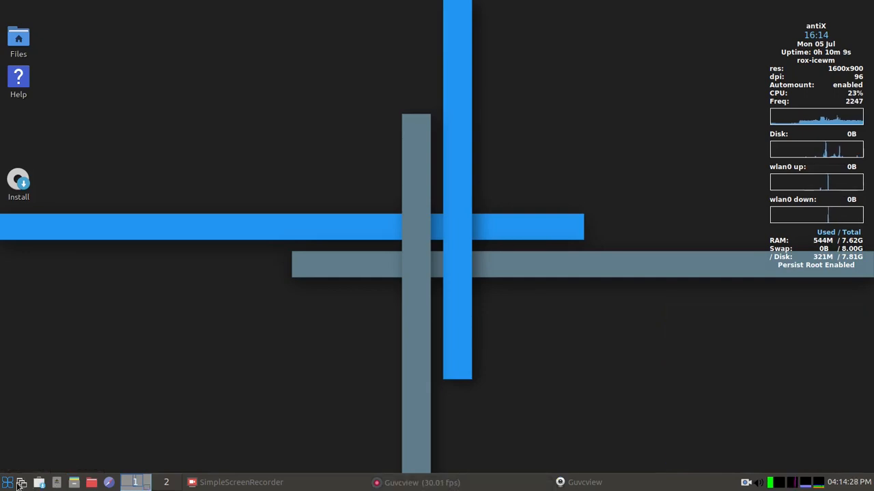
Open the desktop-session configuration files from Control Centre's Session tab
{"action": "left_click", "coordinate": [7, 483]}
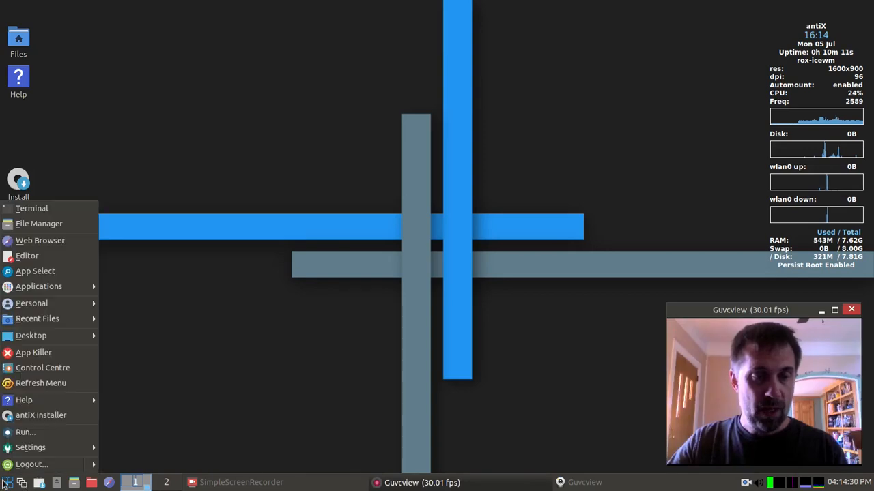
{"action": "left_click", "coordinate": [42, 367]}
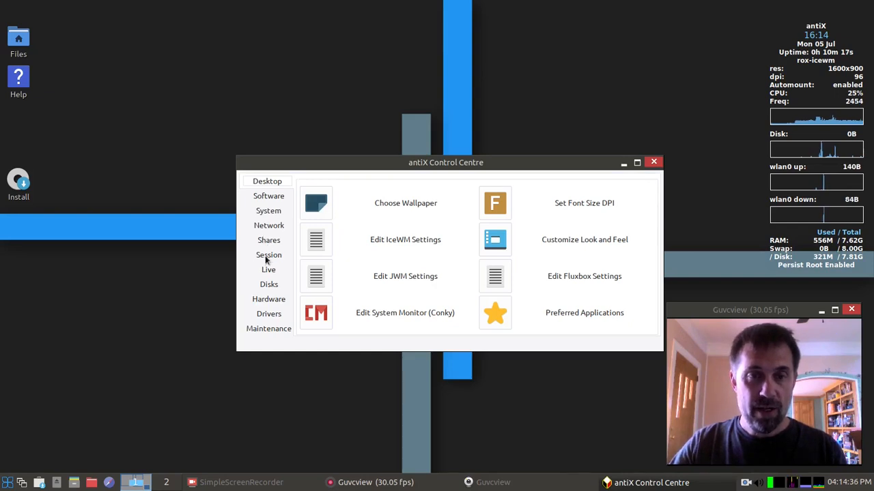
{"action": "left_click", "coordinate": [268, 255]}
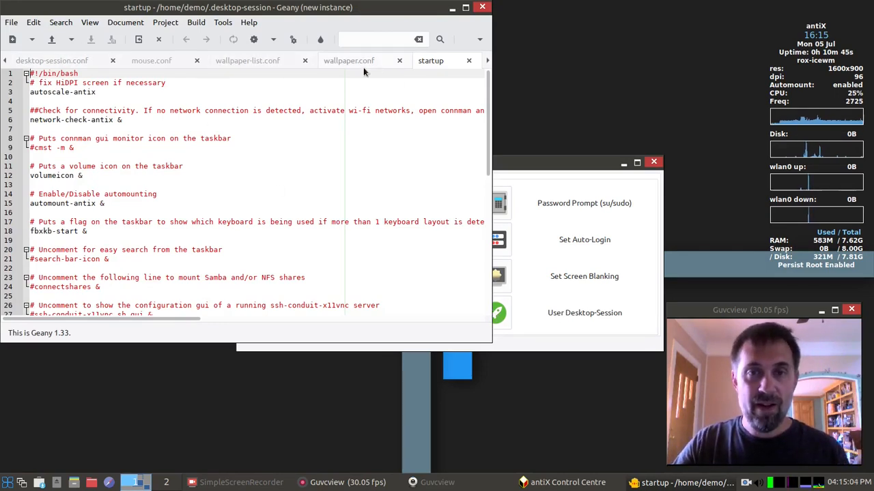
{"action": "mouse_move", "coordinate": [431, 61]}
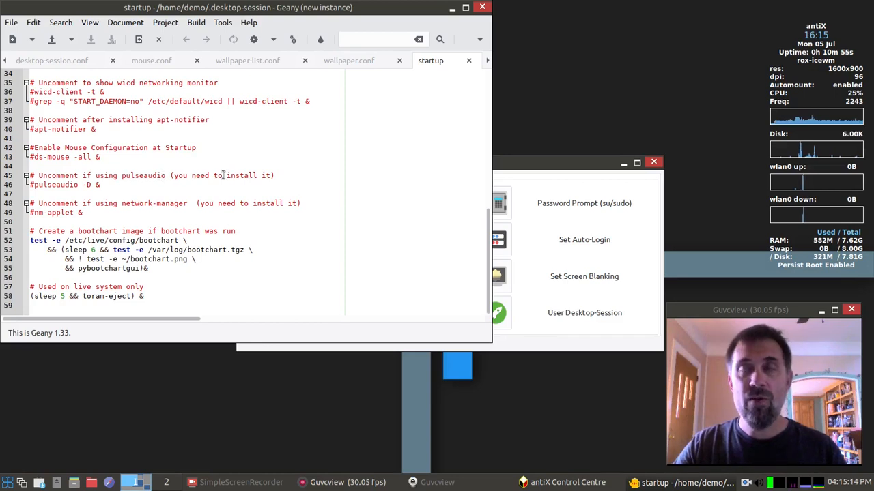
Uncomment the 'pulseaudio -D &' line in the startup script
{"action": "left_click", "coordinate": [61, 184]}
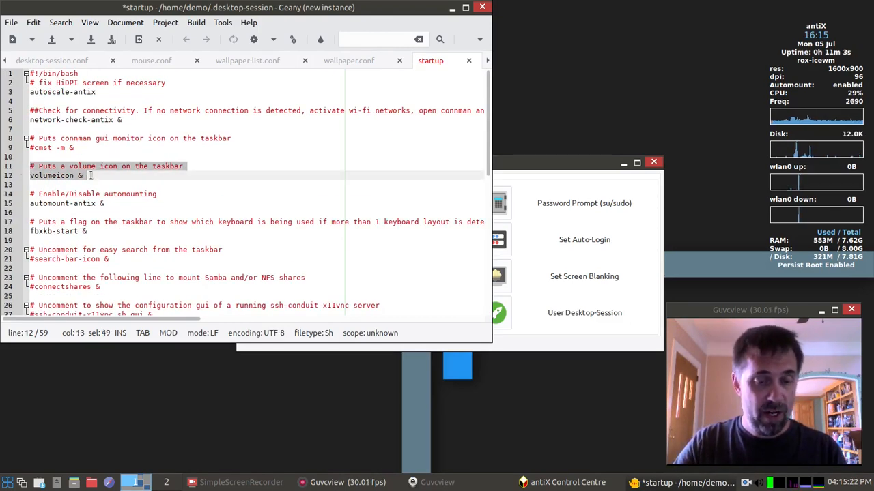
Move the volumeicon lines below 'pulseaudio -D &' and save the startup file
{"action": "scroll", "scroll_direction": "down", "scroll_amount": 3}
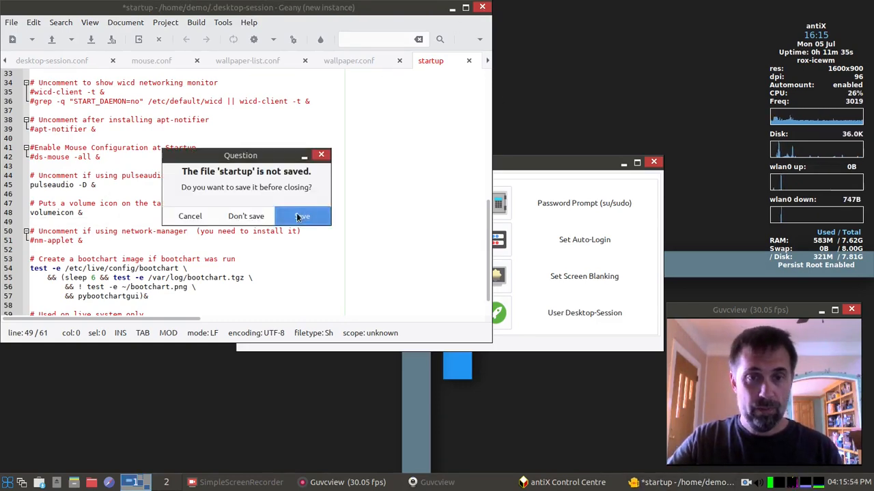
{"action": "left_click", "coordinate": [302, 216]}
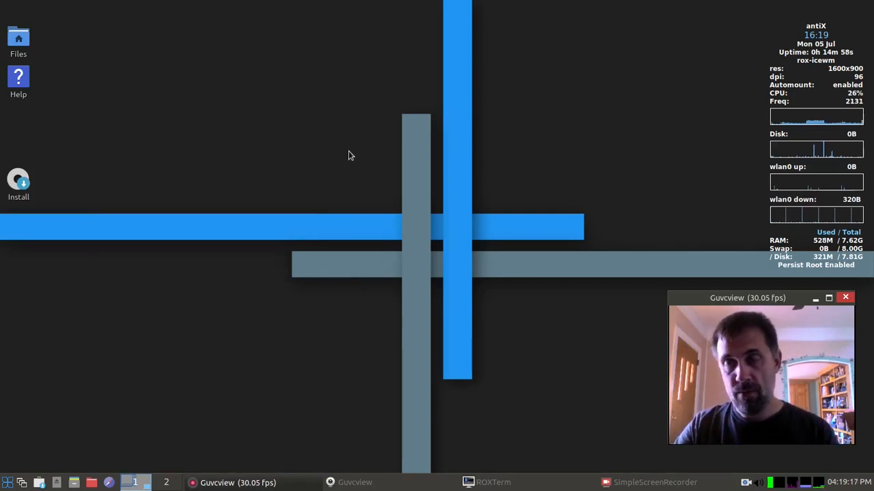
{"action": "mouse_move", "coordinate": [693, 342]}
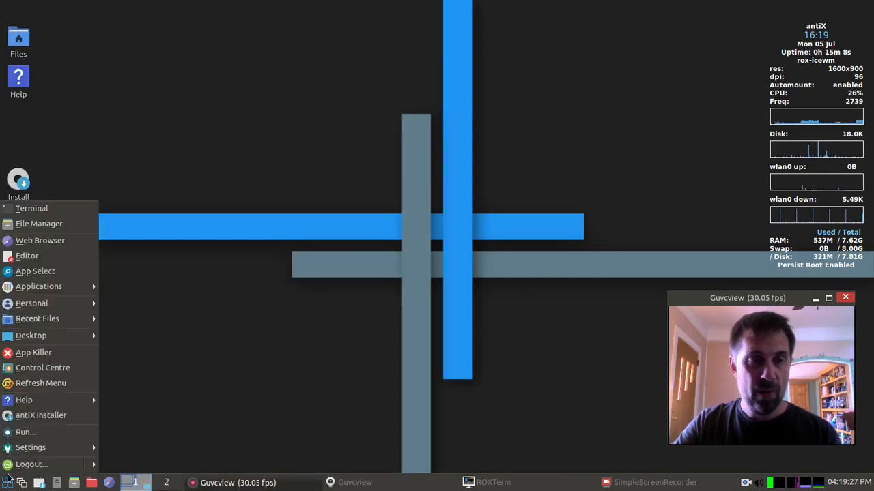
{"action": "mouse_move", "coordinate": [40, 240]}
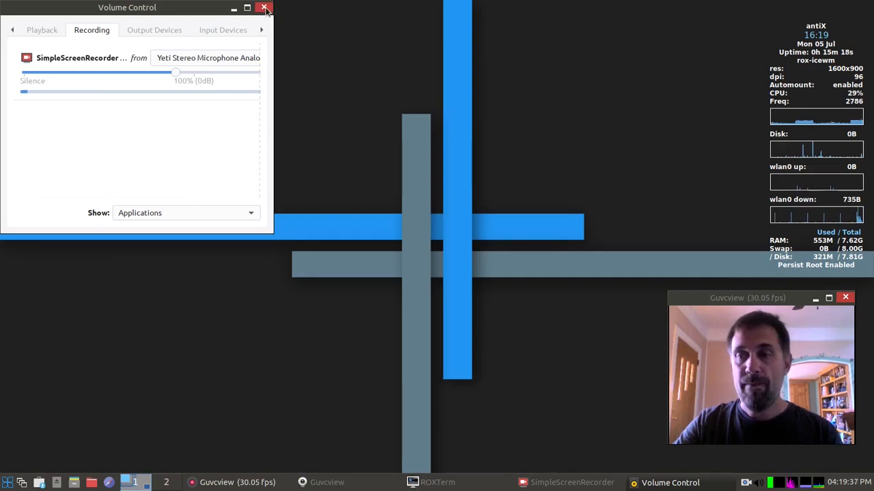
{"action": "left_click", "coordinate": [264, 7]}
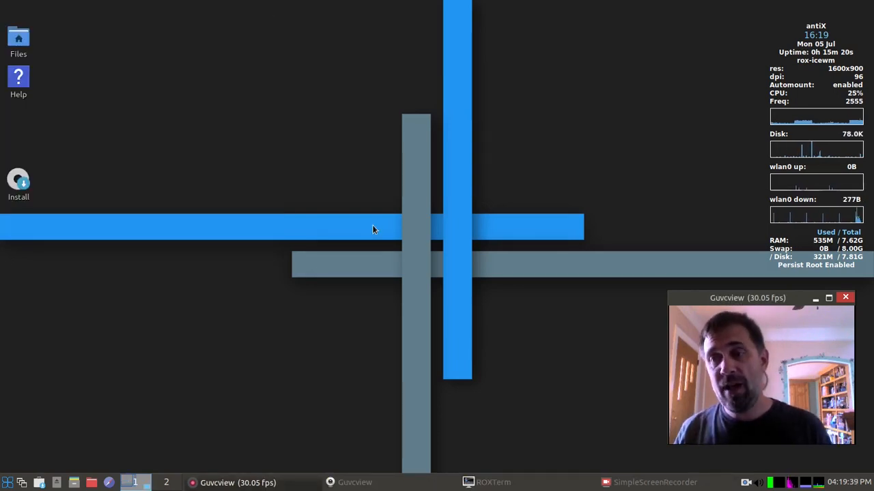